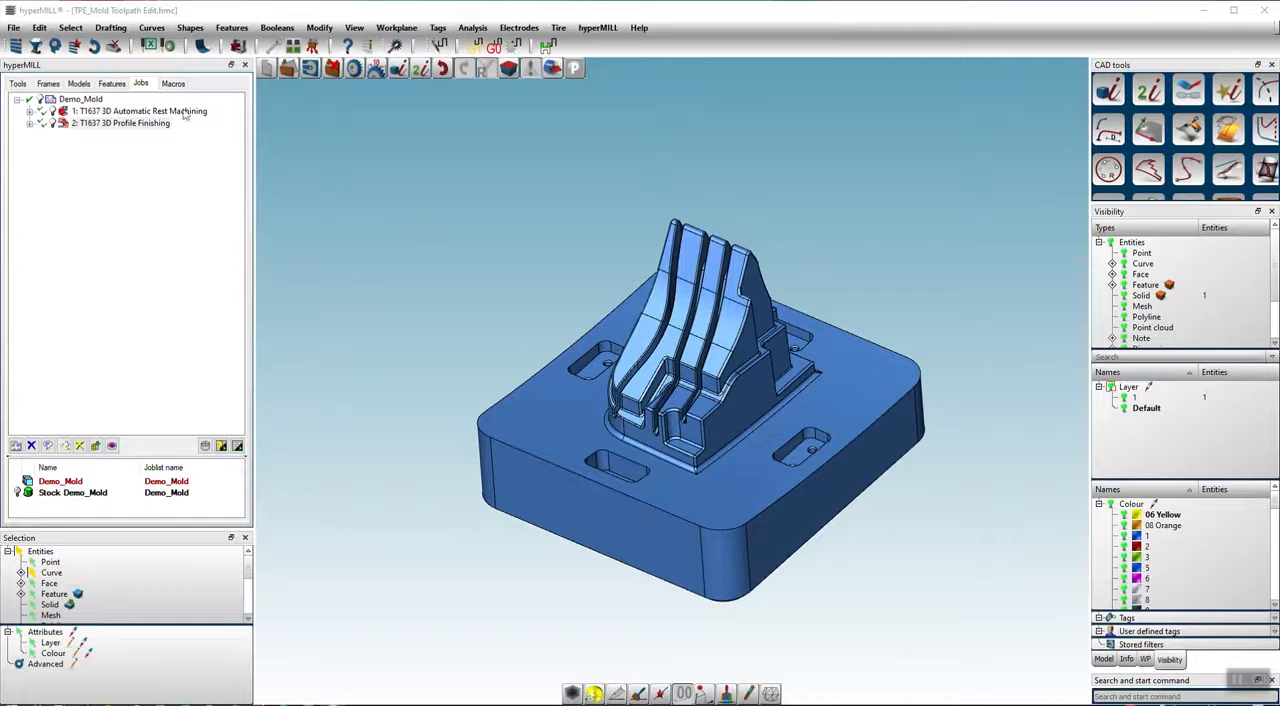
# - Add an Edit toolpath job to 3D Automatic Rest Machining and start interactive boundary trimming
pyautogui.click(140, 110)
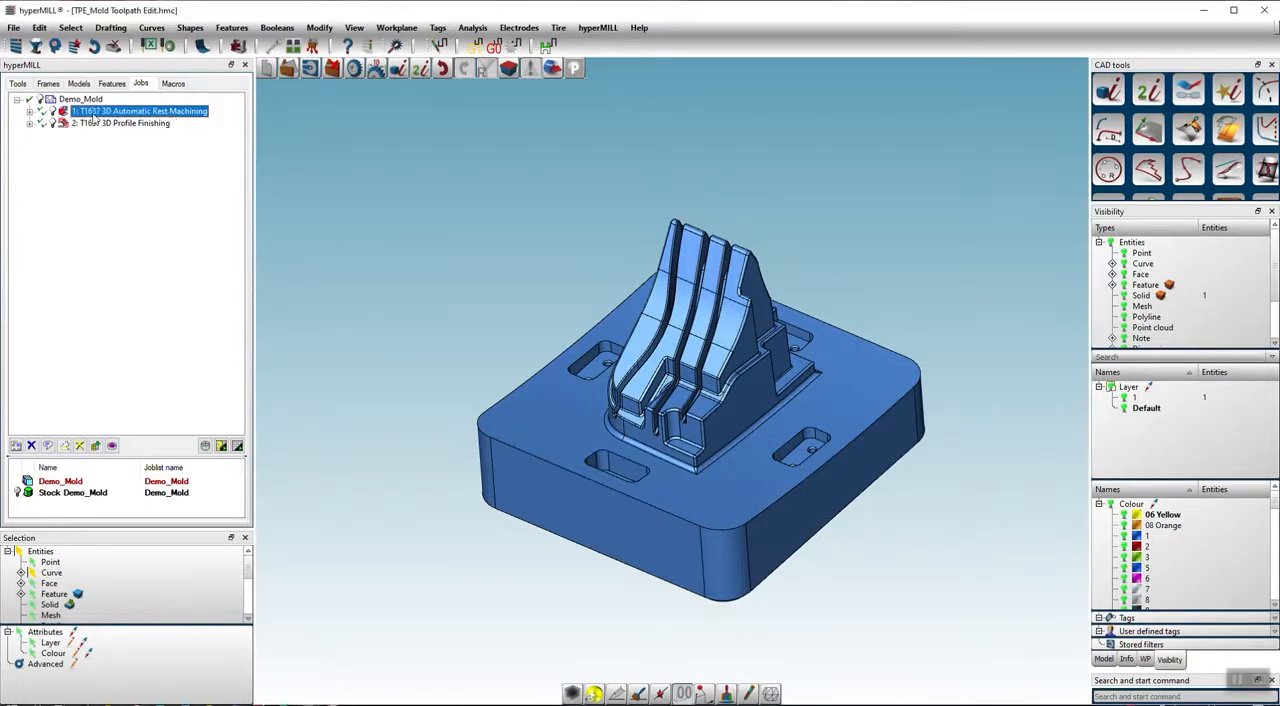
pyautogui.rightClick(140, 112)
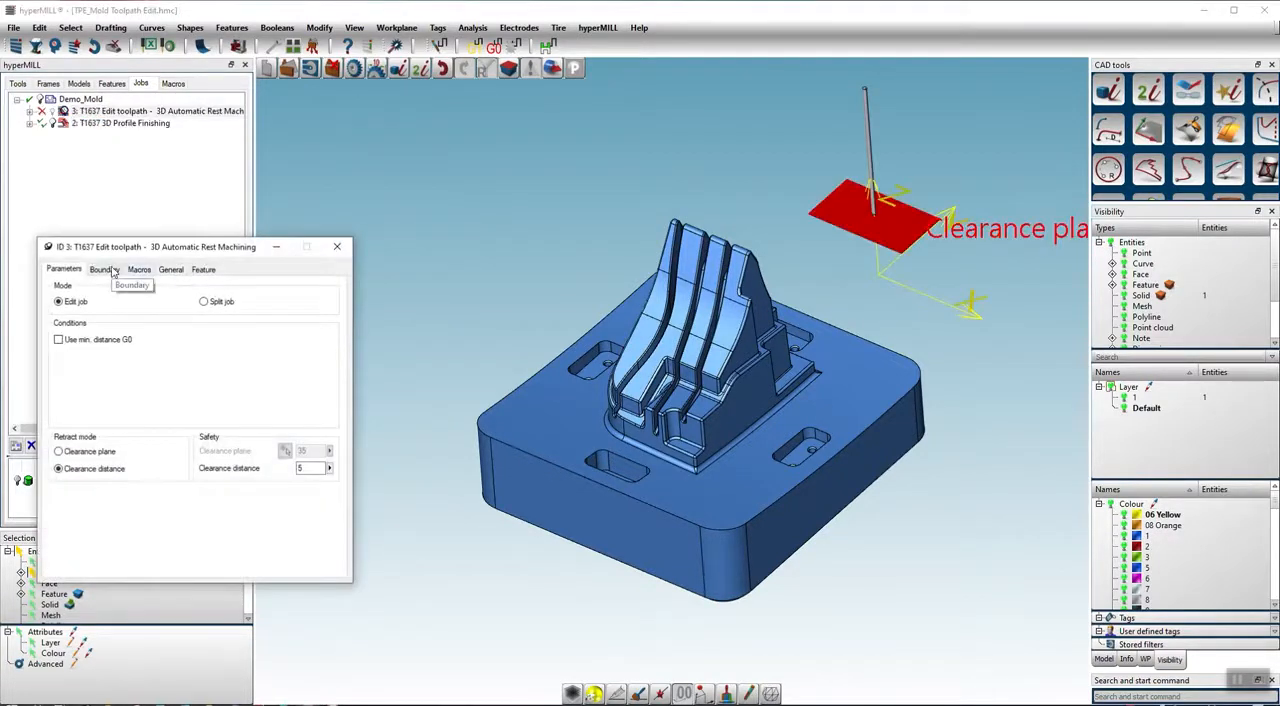
pyautogui.click(104, 268)
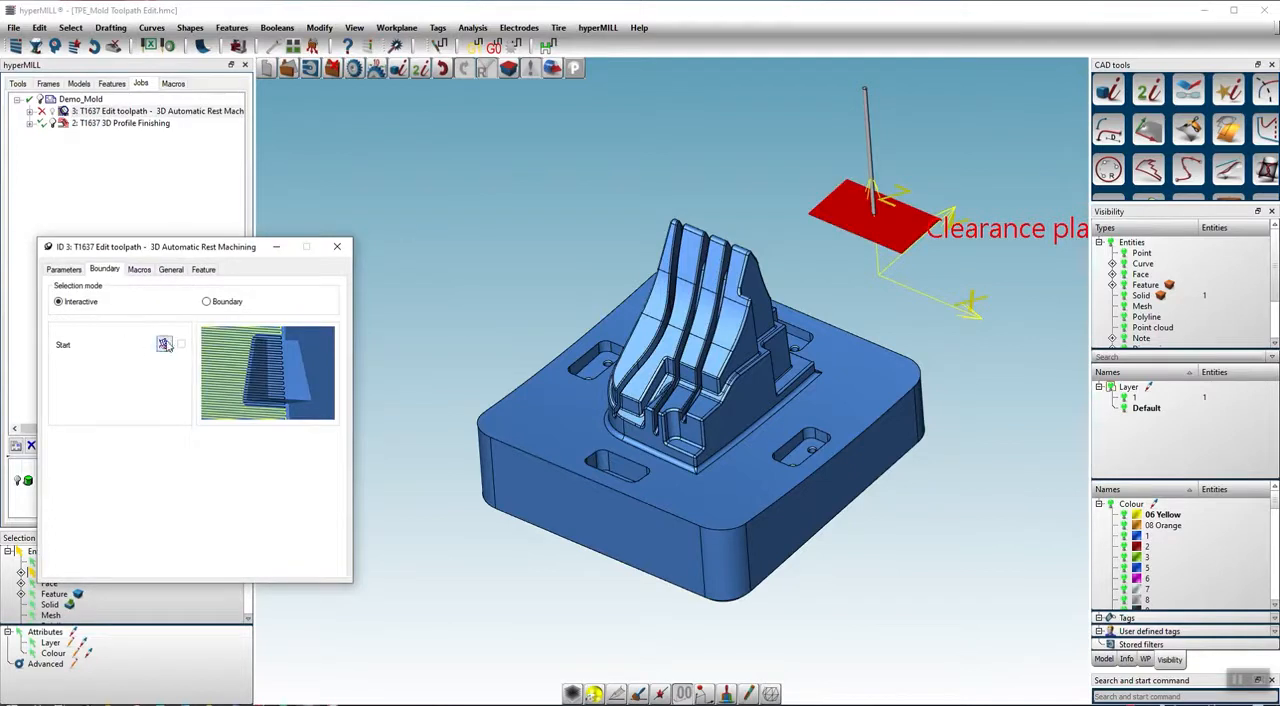
pyautogui.click(164, 344)
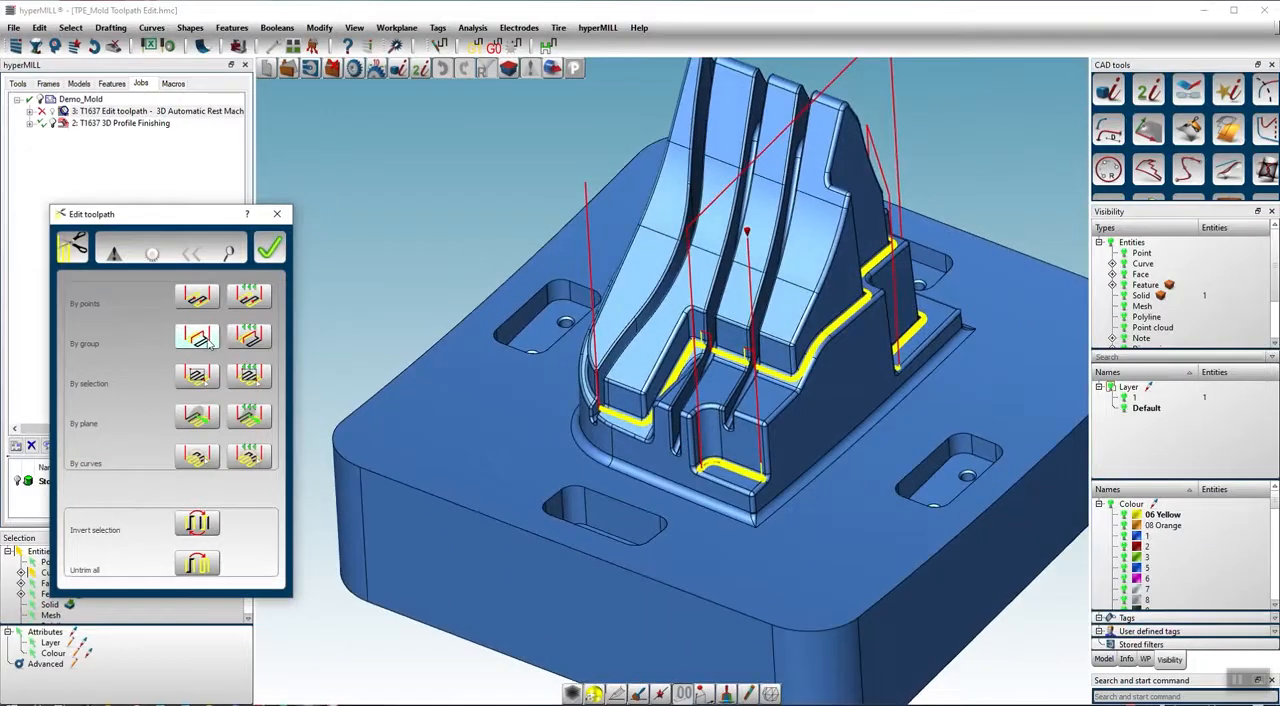
# - Trim by group with inverted selection so only one small rest-machining section remains, and confirm
pyautogui.click(196, 336)
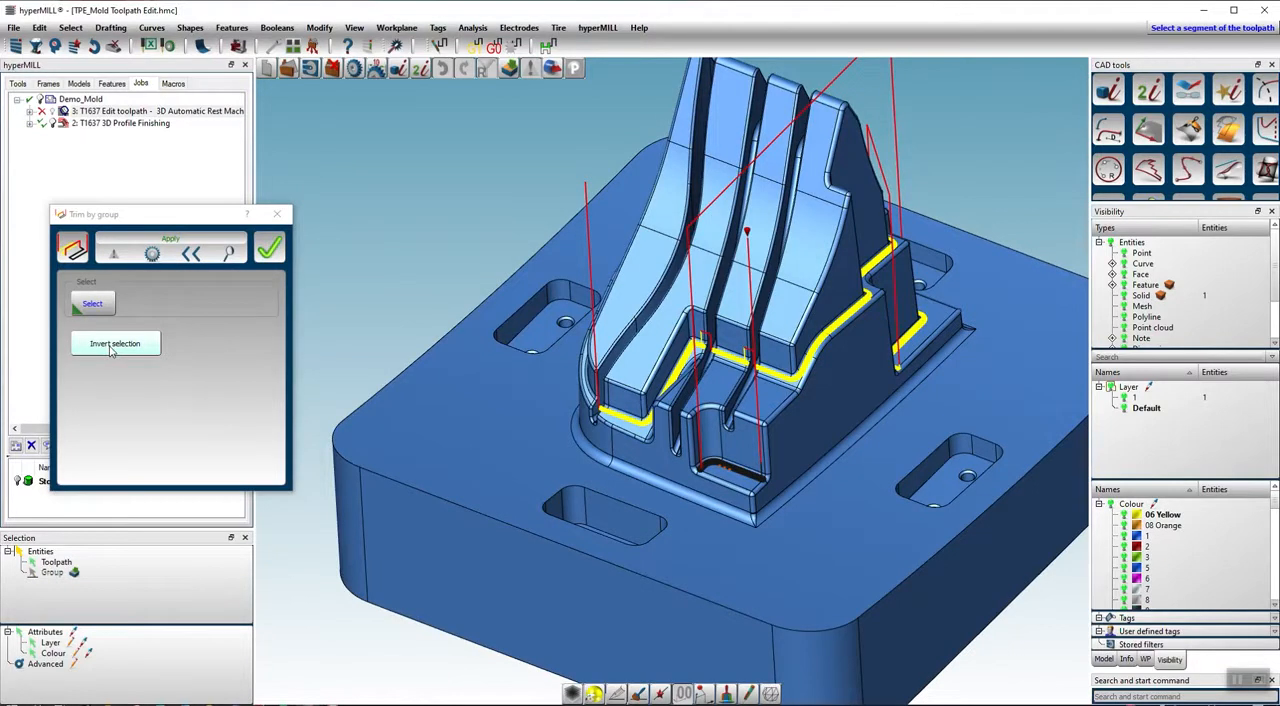
pyautogui.click(116, 344)
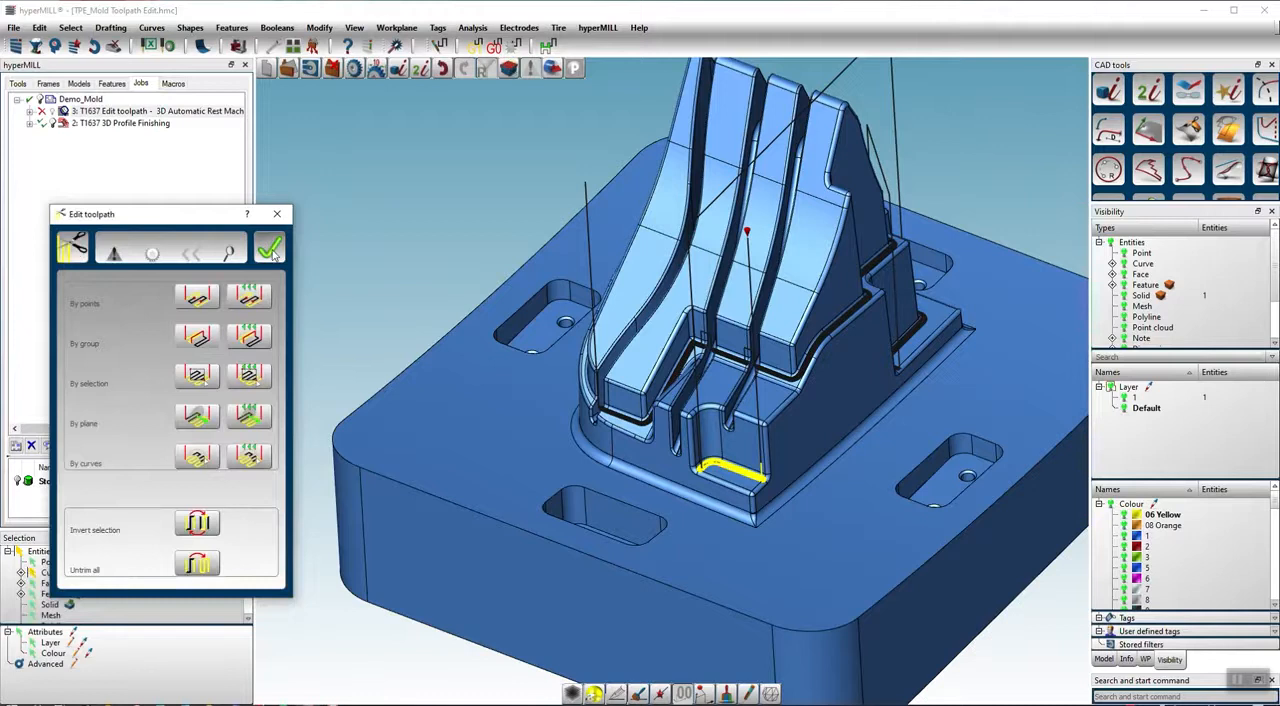
pyautogui.click(268, 248)
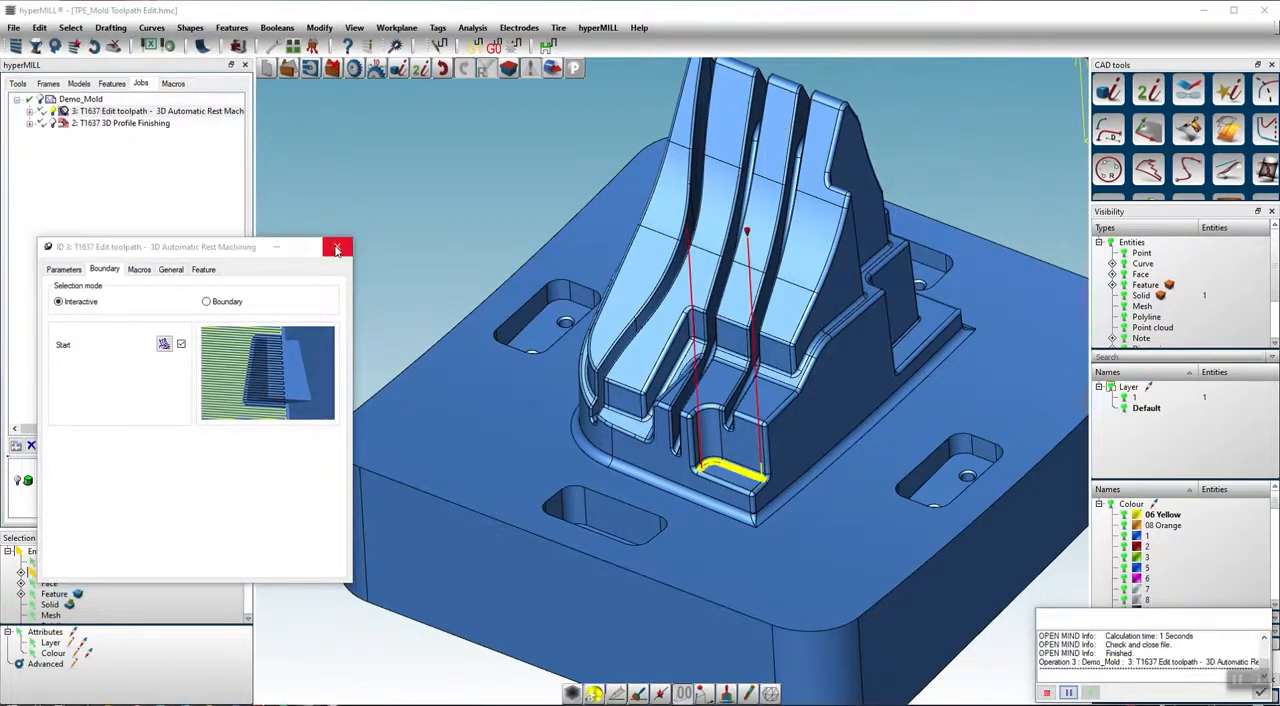
# - Add an Edit toolpath job to 3D Profile Finishing and go to its boundary settings
pyautogui.rightClick(120, 122)
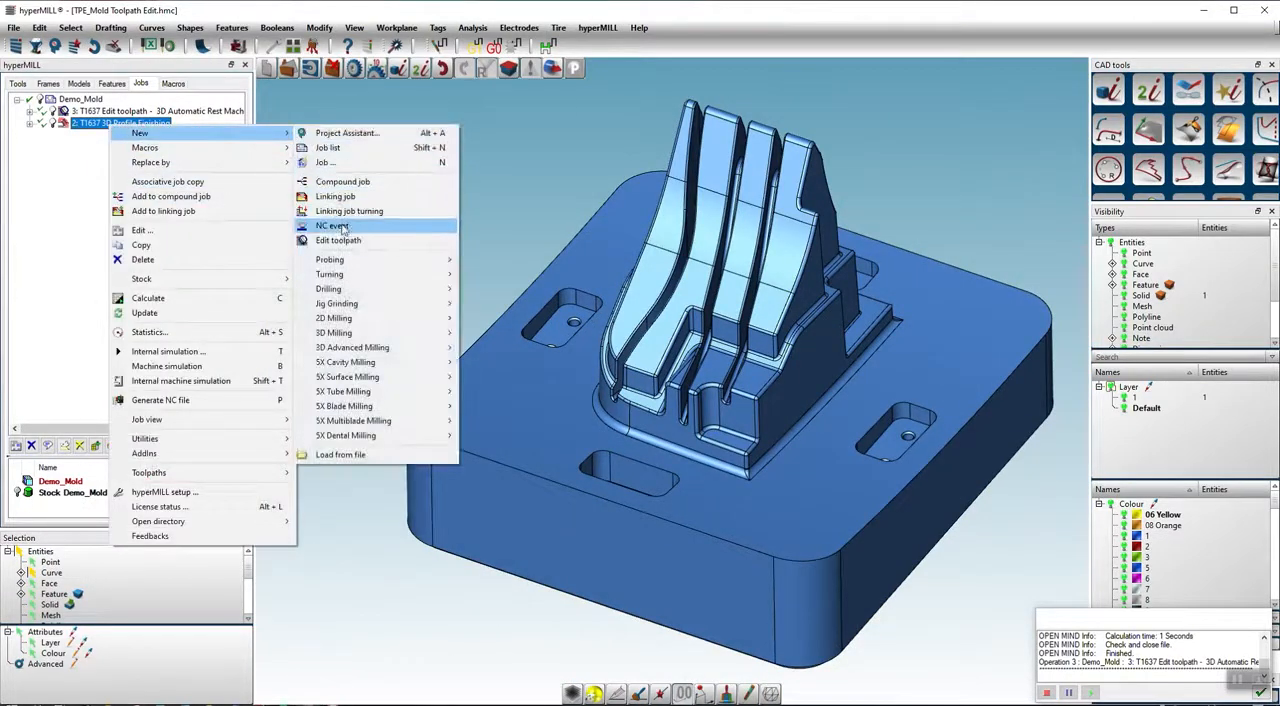
pyautogui.click(338, 240)
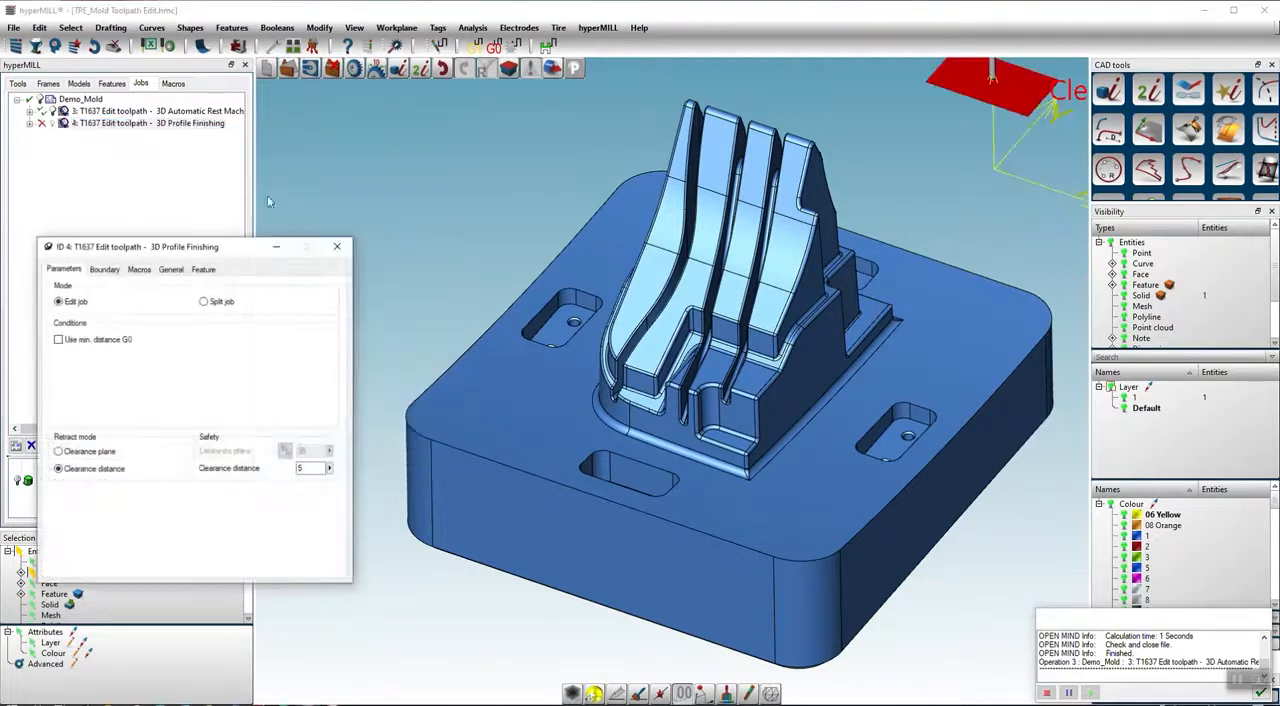
pyautogui.click(104, 268)
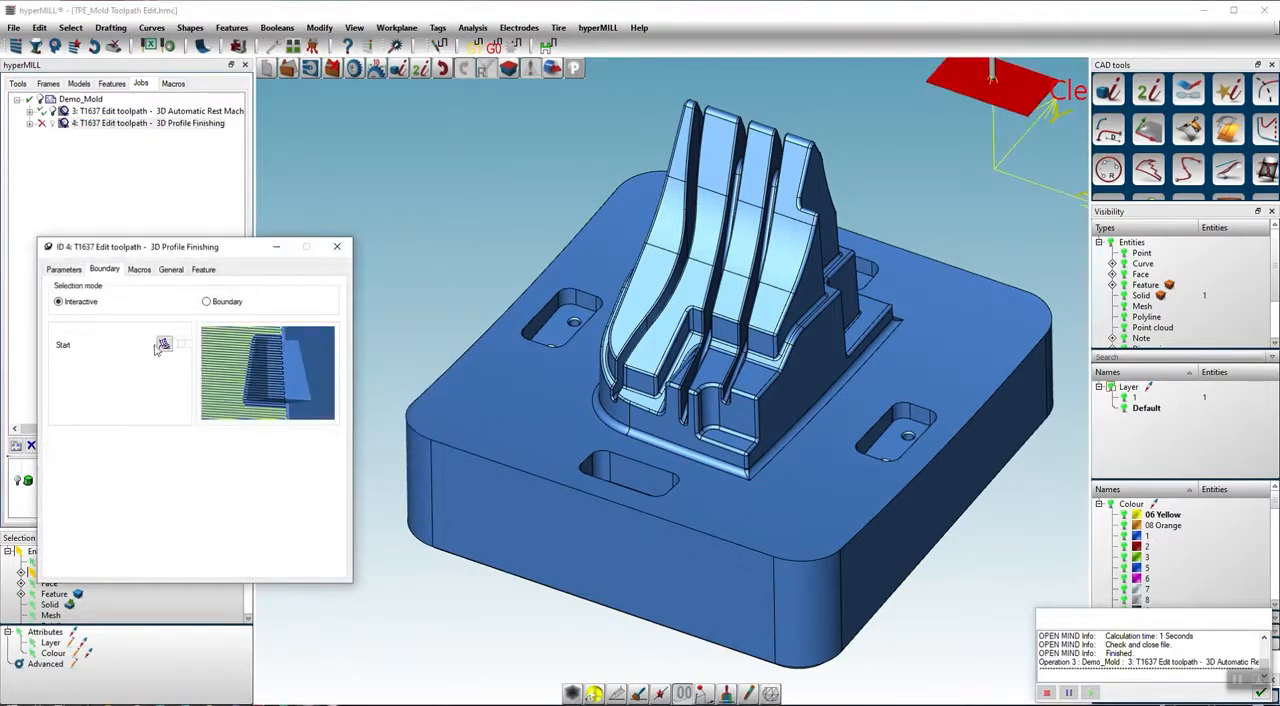
# - Trim by selector, window-selecting away the upper strip so one rib section of the profile toolpath remains
pyautogui.click(164, 344)
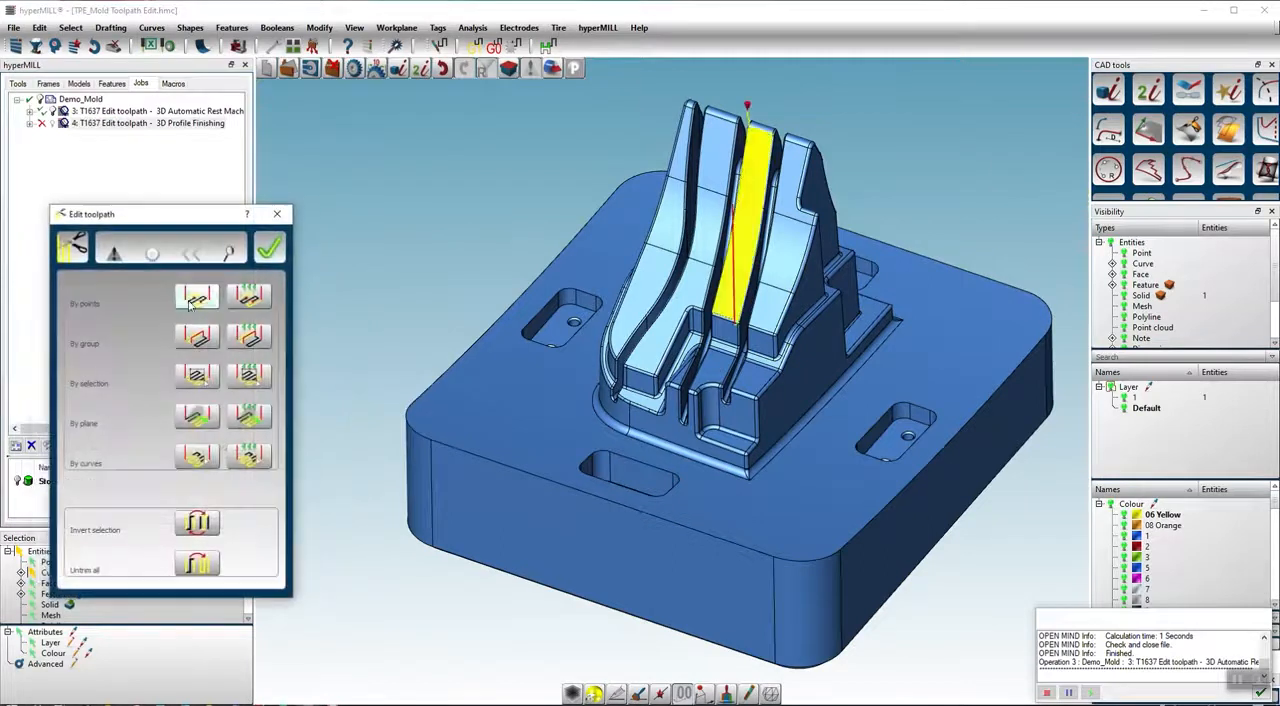
pyautogui.scroll(3)
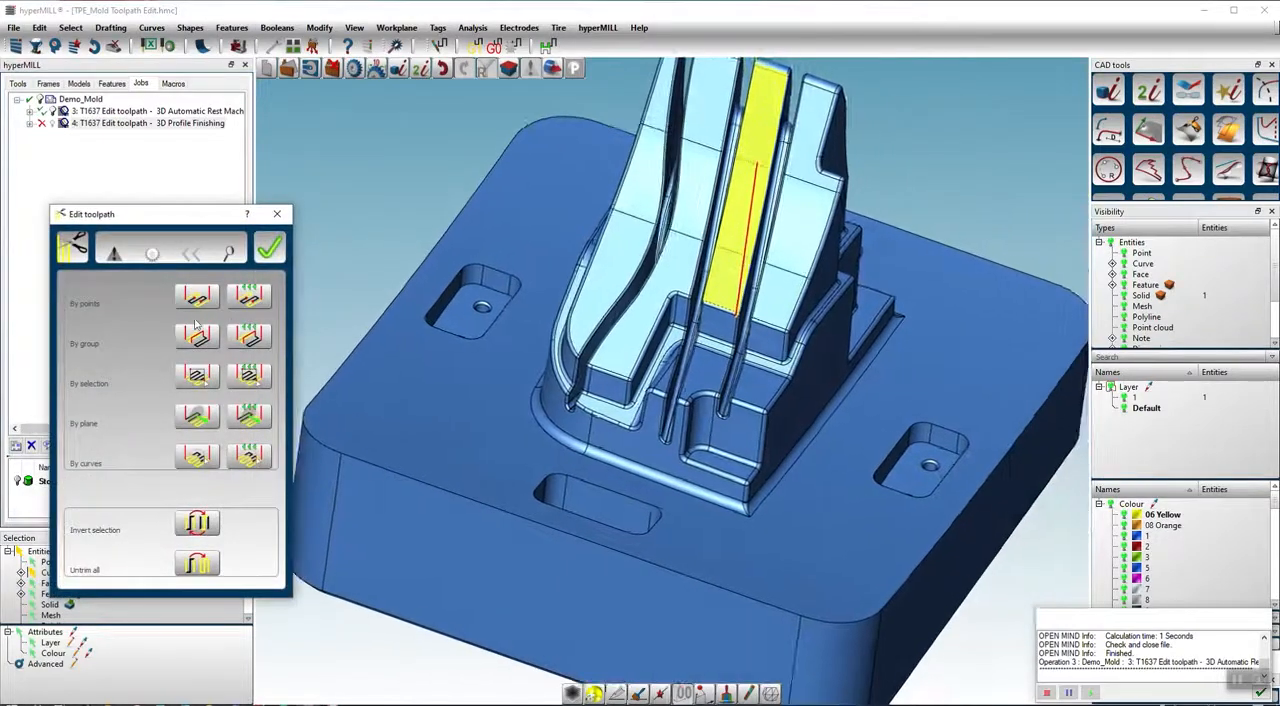
pyautogui.click(196, 296)
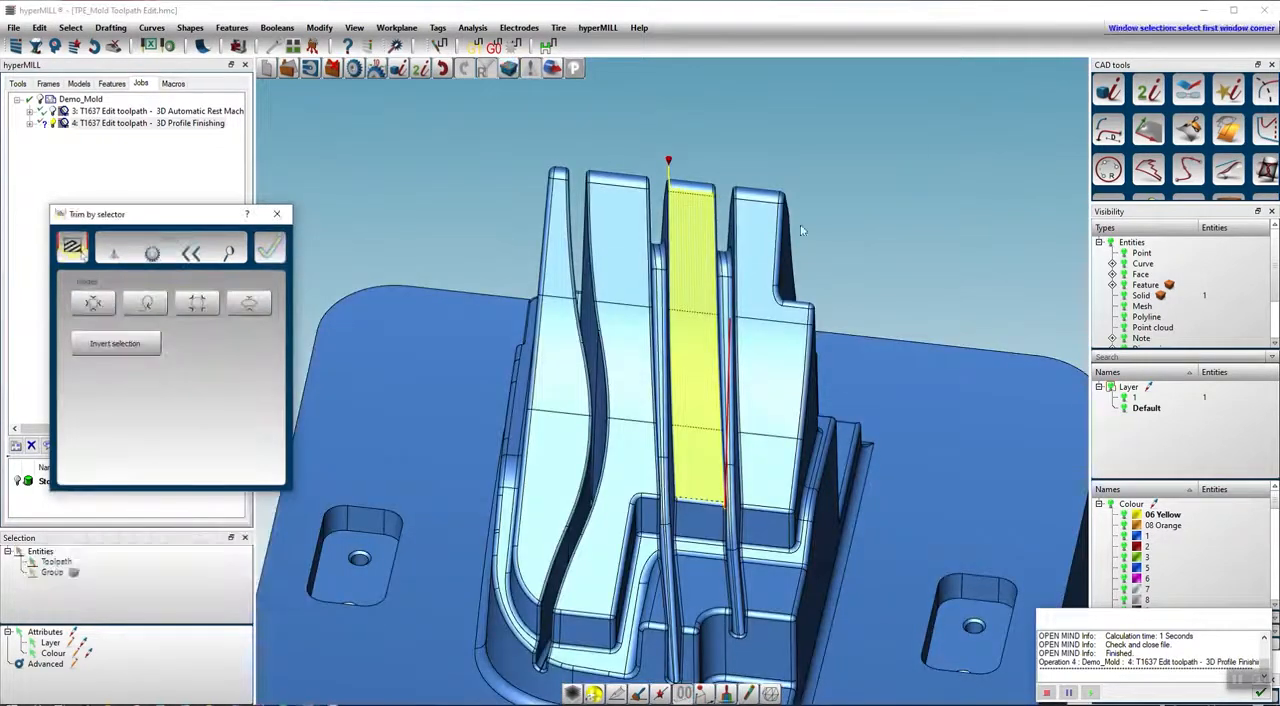
pyautogui.click(268, 248)
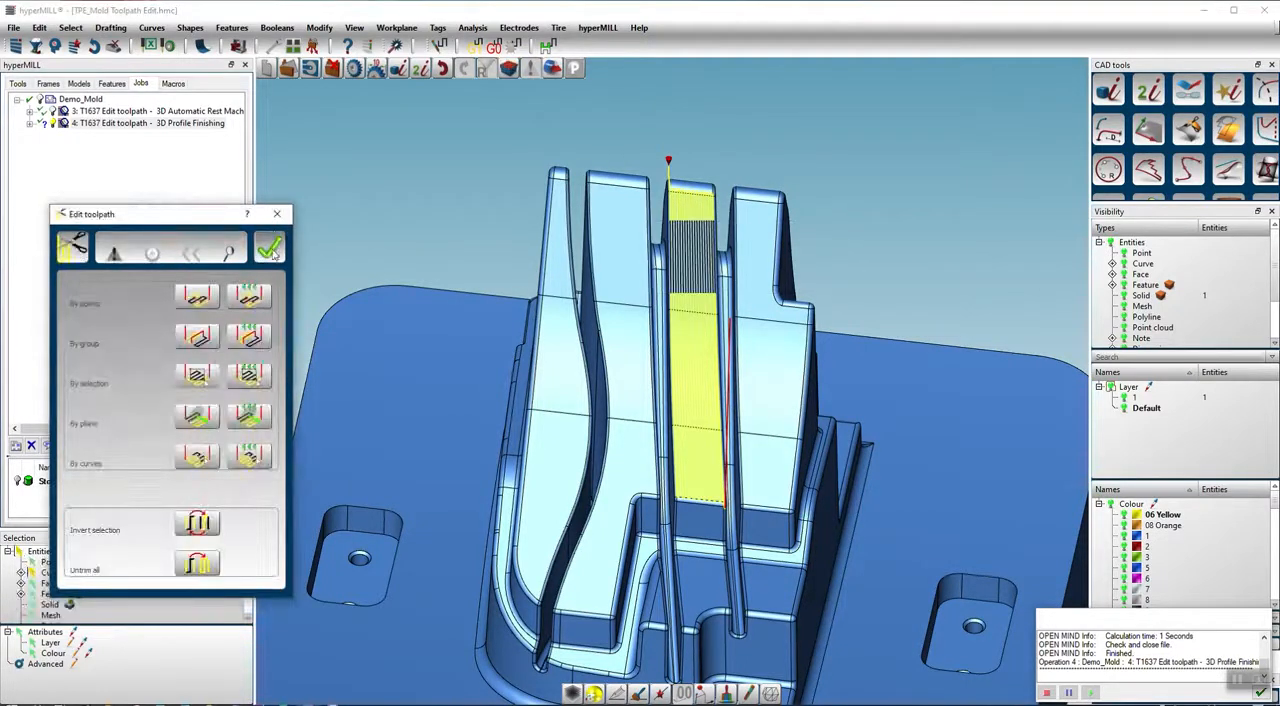
pyautogui.click(268, 248)
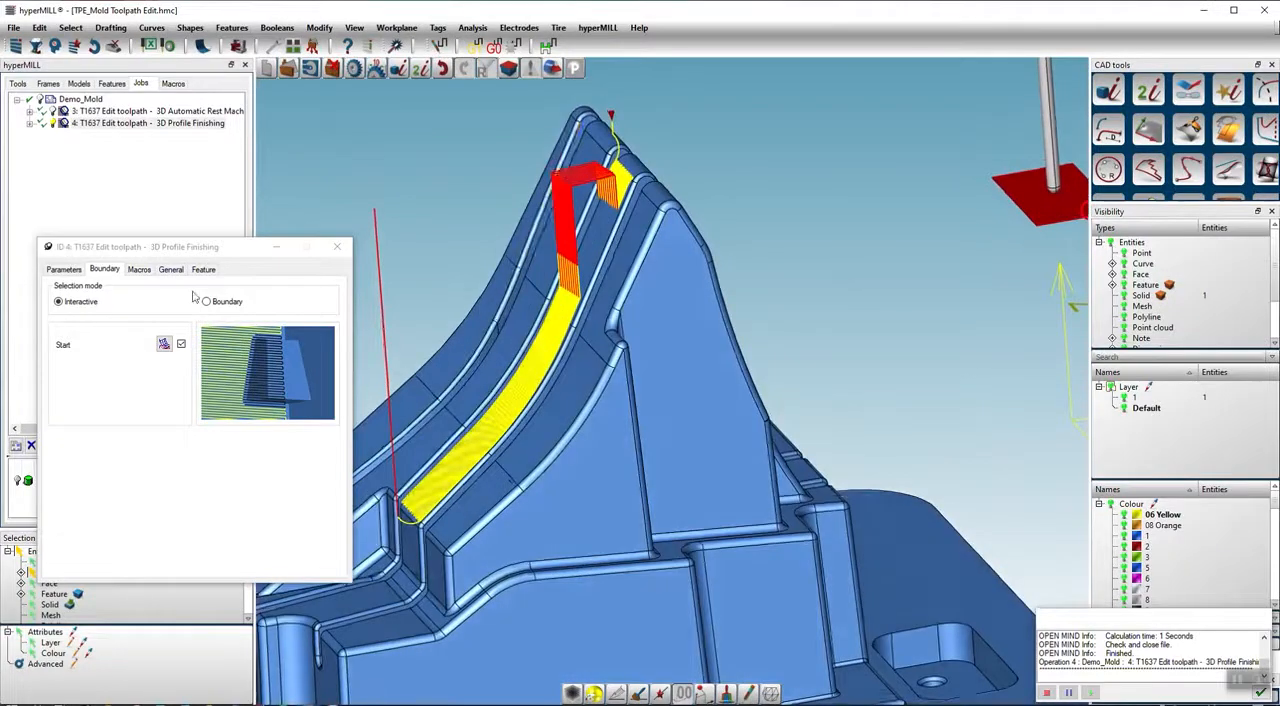
# - Set the profile-finishing edit job's Macro mode to Auto
pyautogui.click(140, 268)
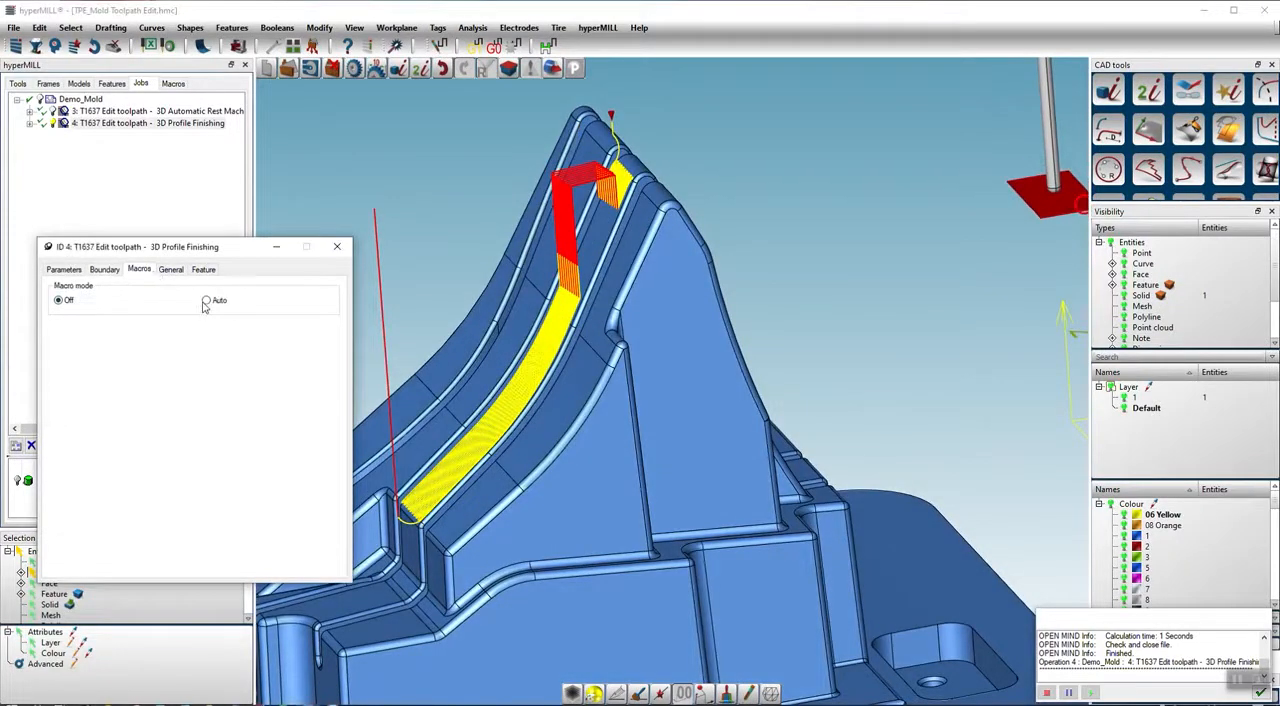
pyautogui.click(208, 300)
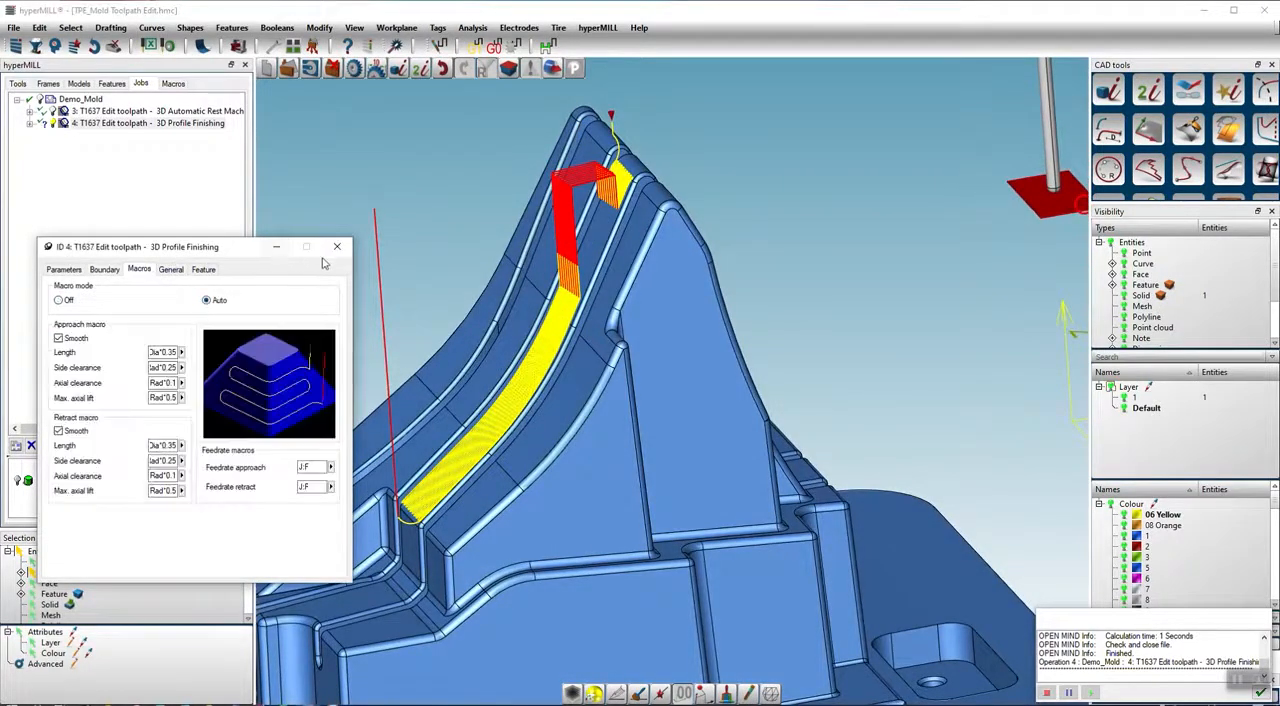